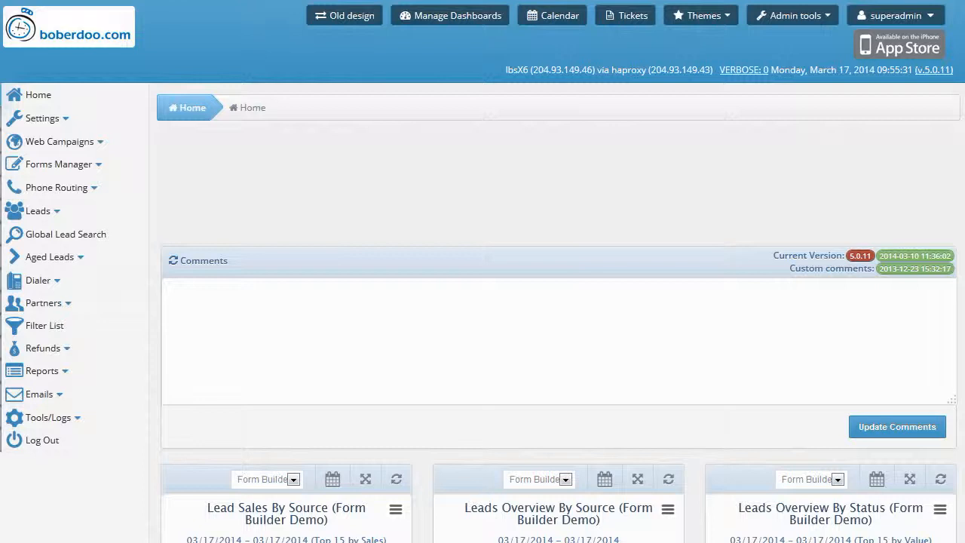
mouse_move(81, 181)
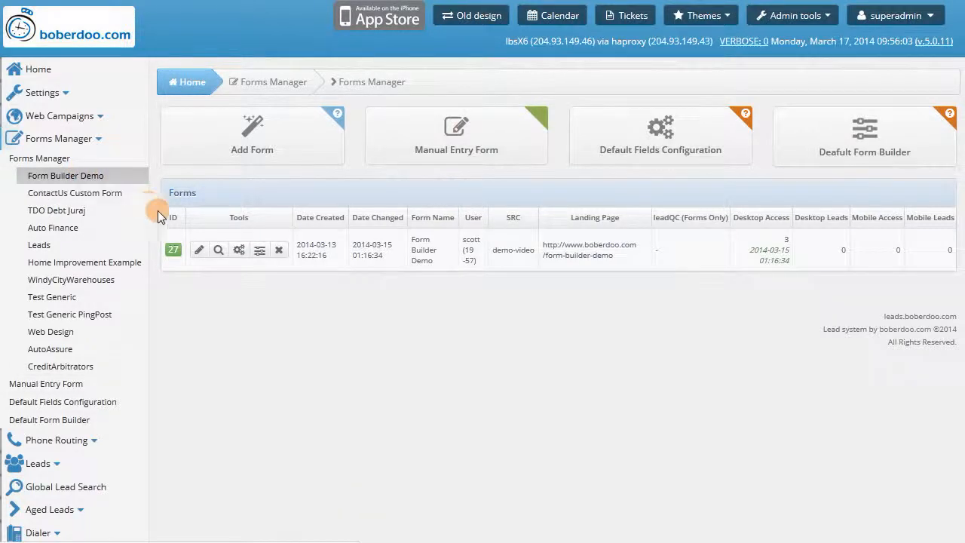
mouse_move(199, 249)
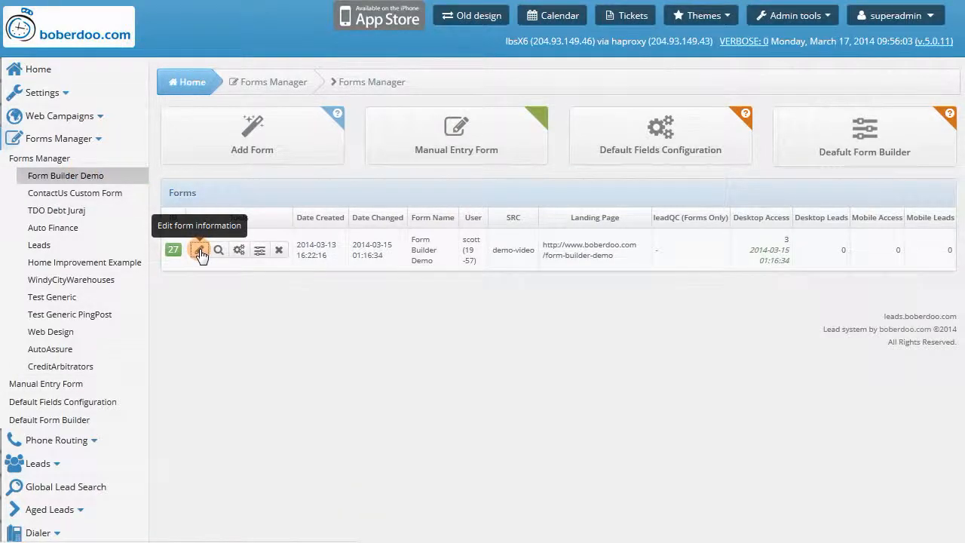
- Open form 27's edit information page (source demo-video, Sub ID 123) and focus the Landing Page and Pub ID fields
left_click(199, 249)
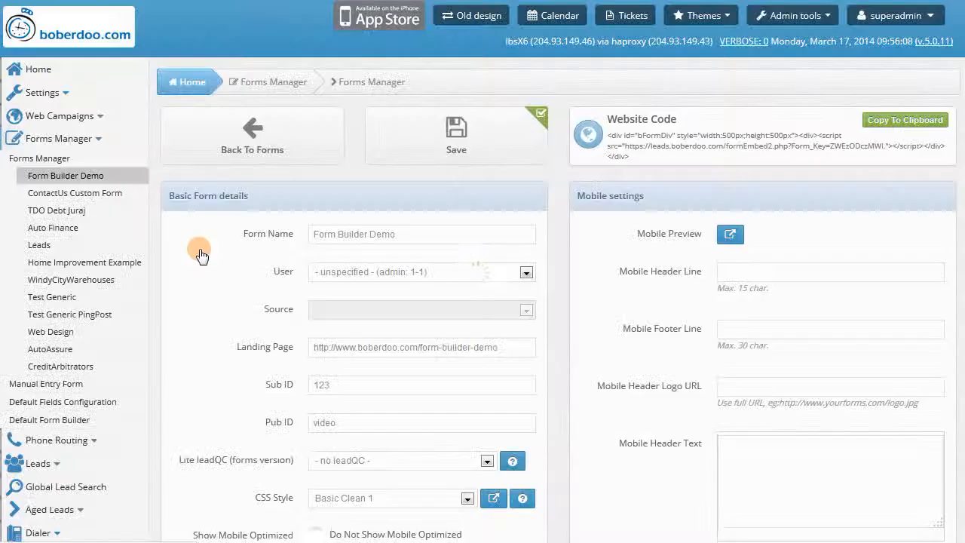
left_click(526, 310)
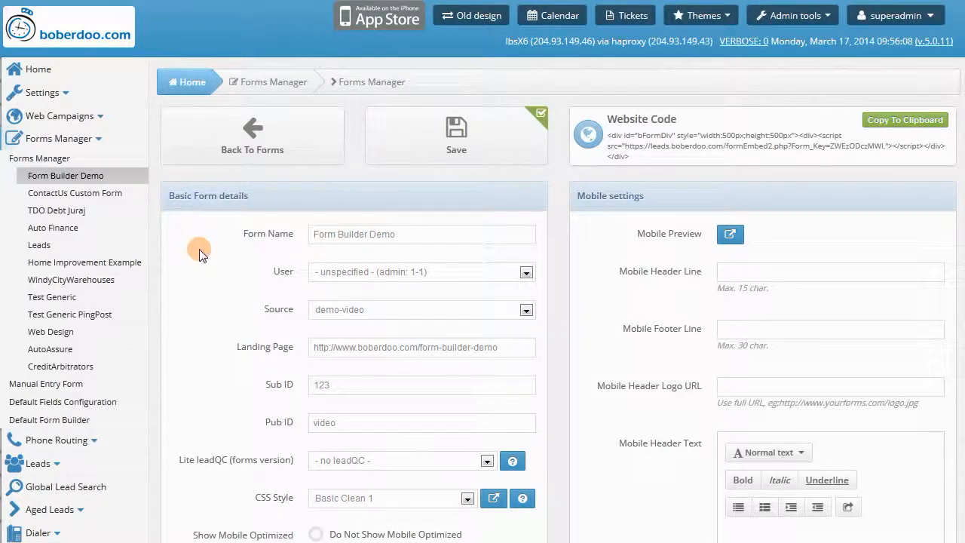
scroll("down", 3)
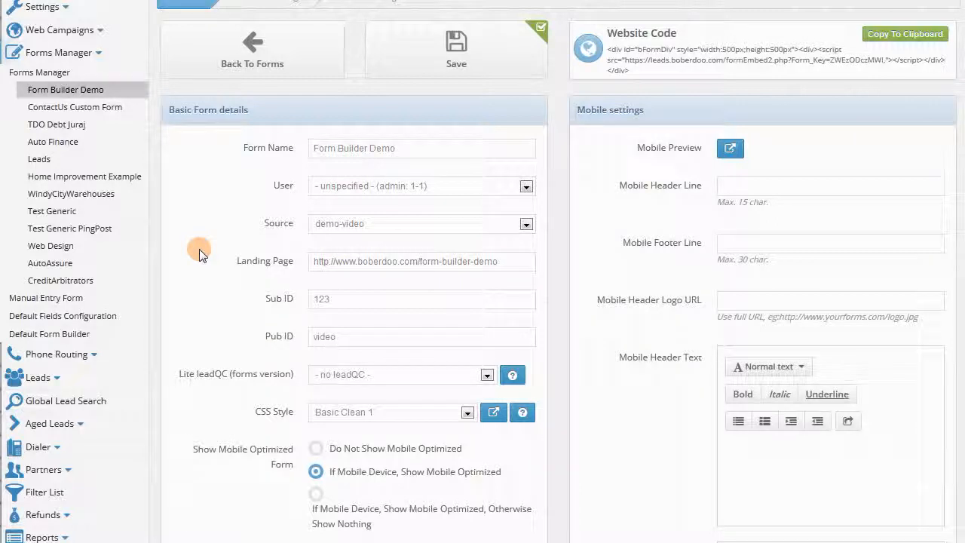
scroll("down", 3)
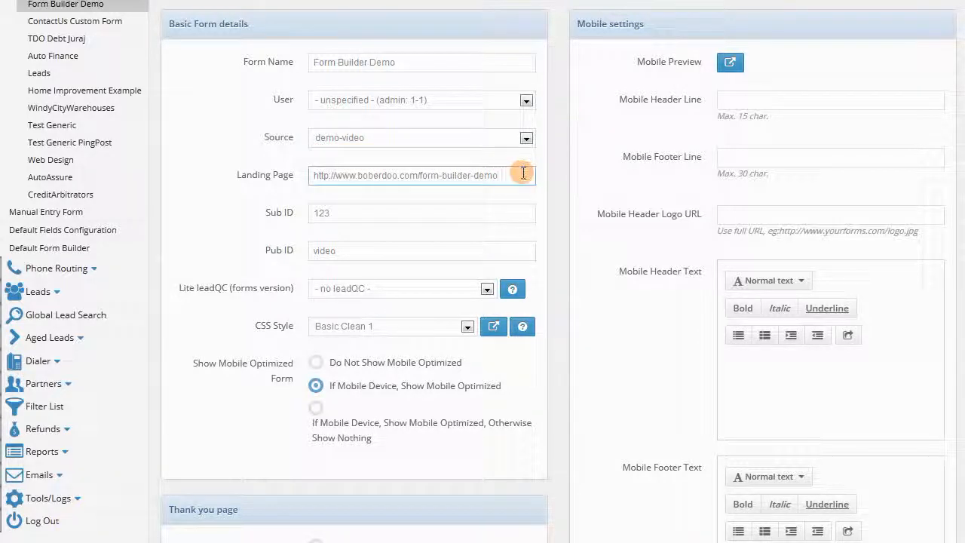
left_click(421, 213)
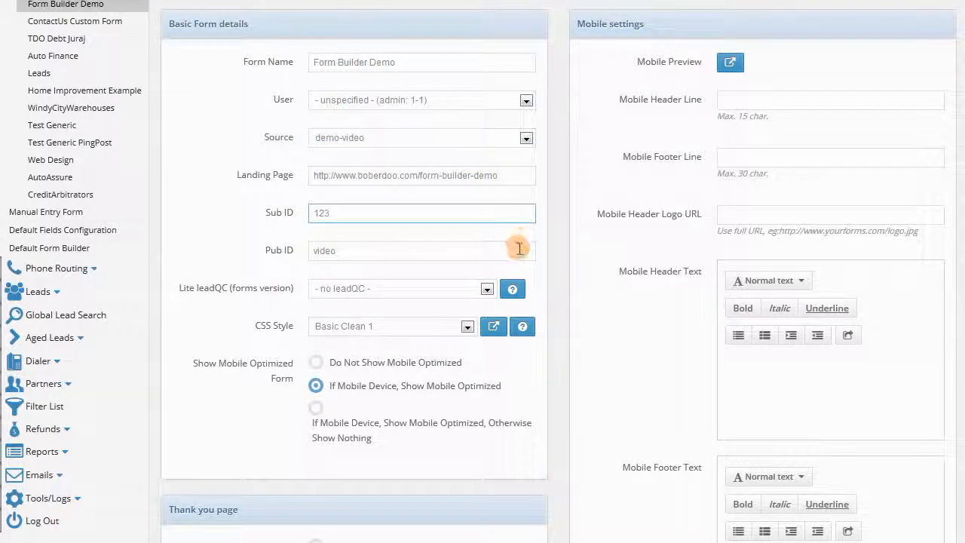
left_click(421, 250)
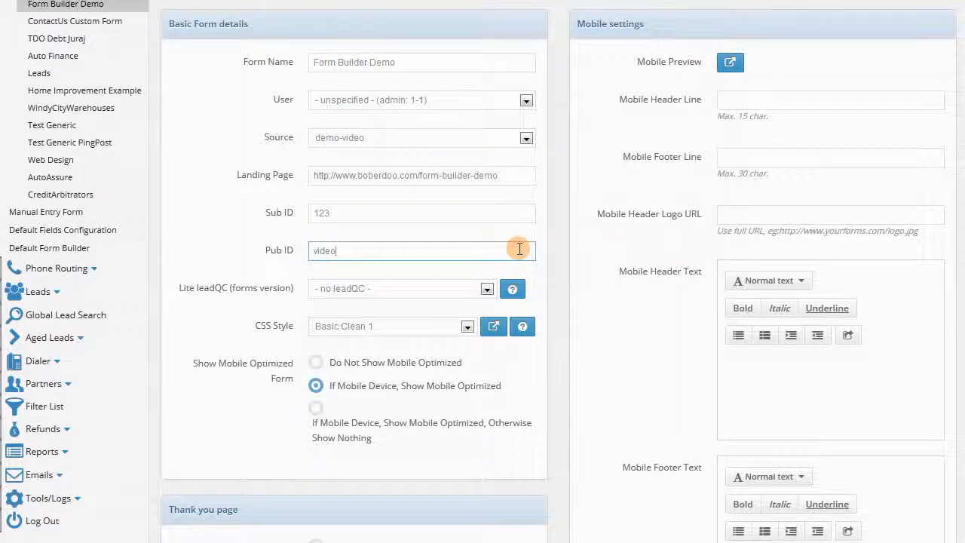
mouse_move(488, 288)
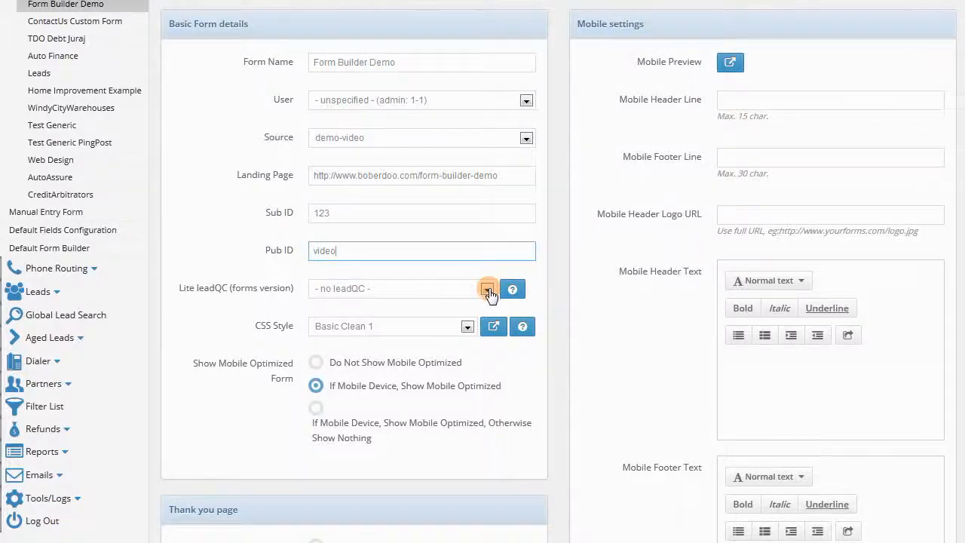
left_click(487, 288)
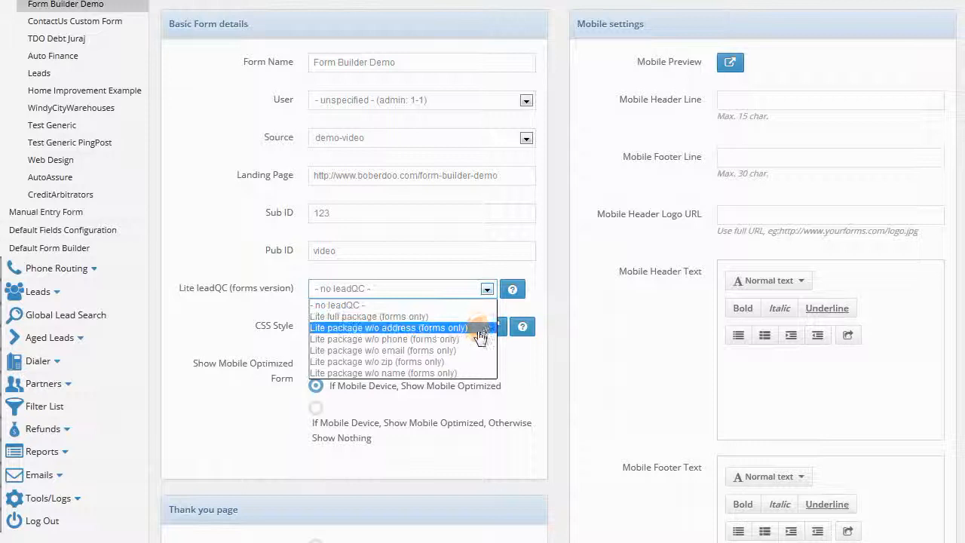
mouse_move(385, 339)
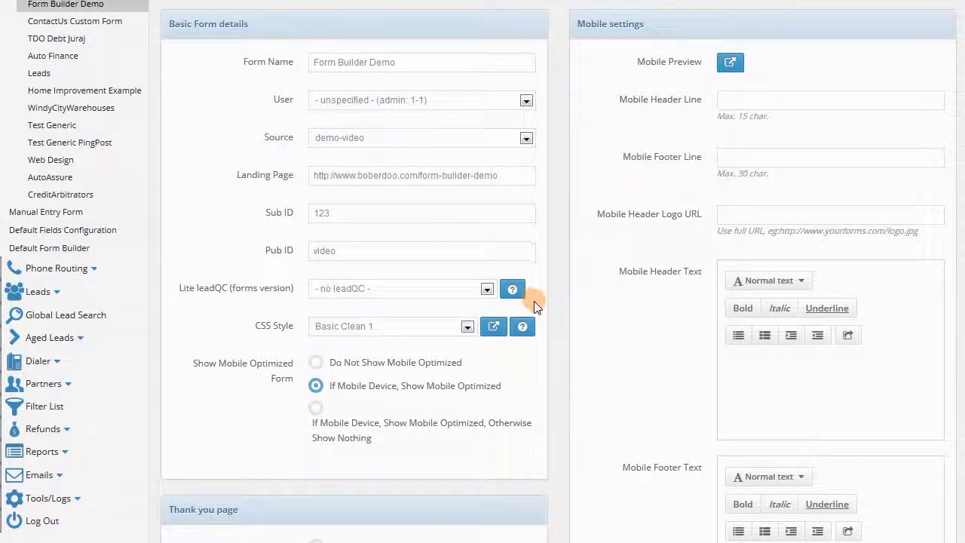
left_click(466, 326)
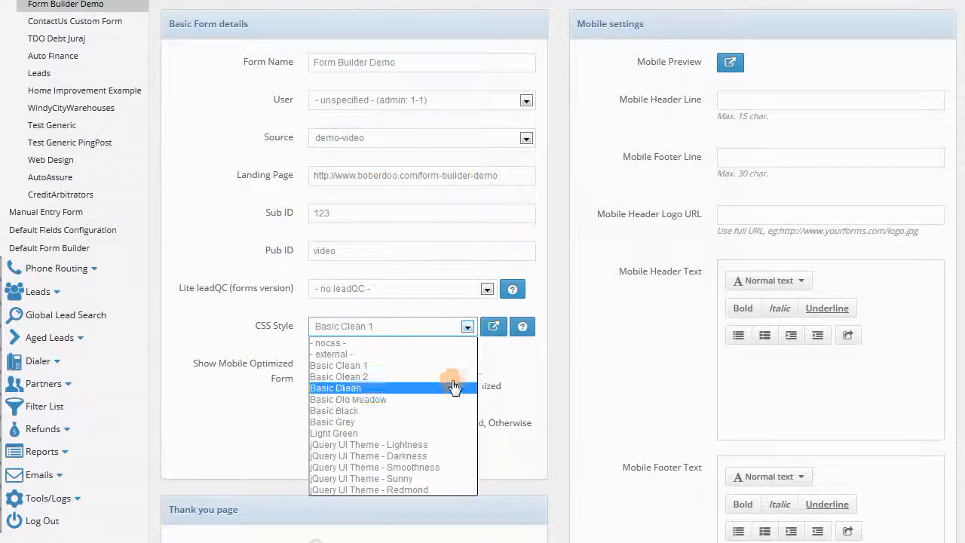
mouse_move(463, 355)
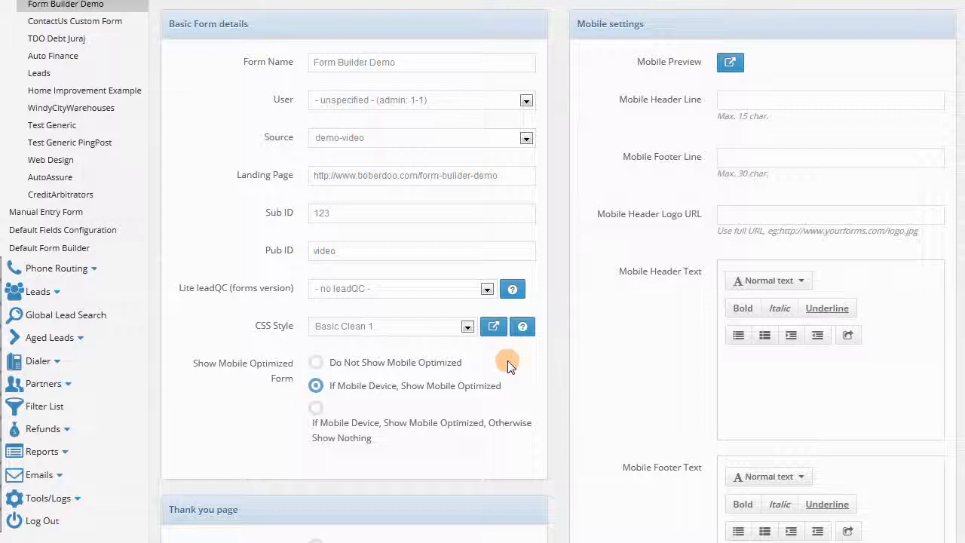
mouse_move(316, 366)
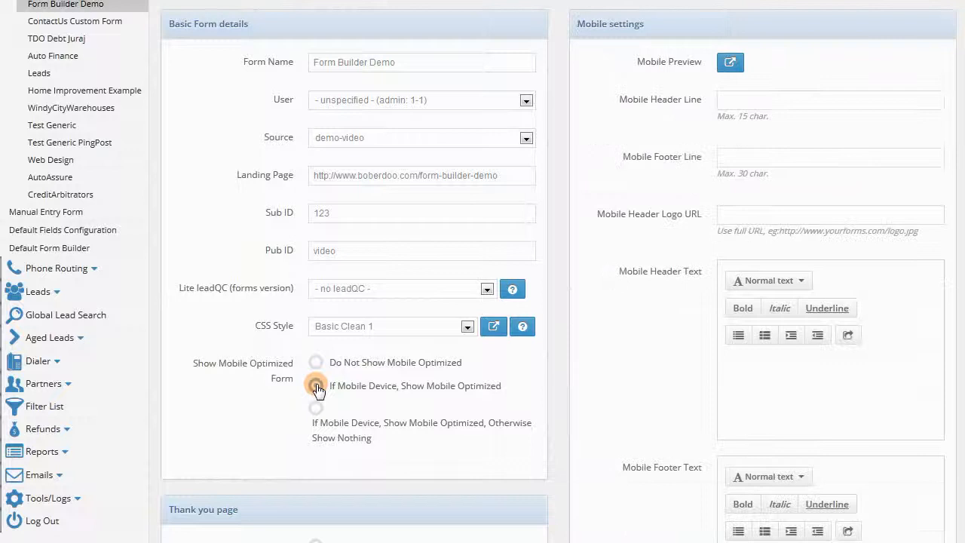
left_click(316, 385)
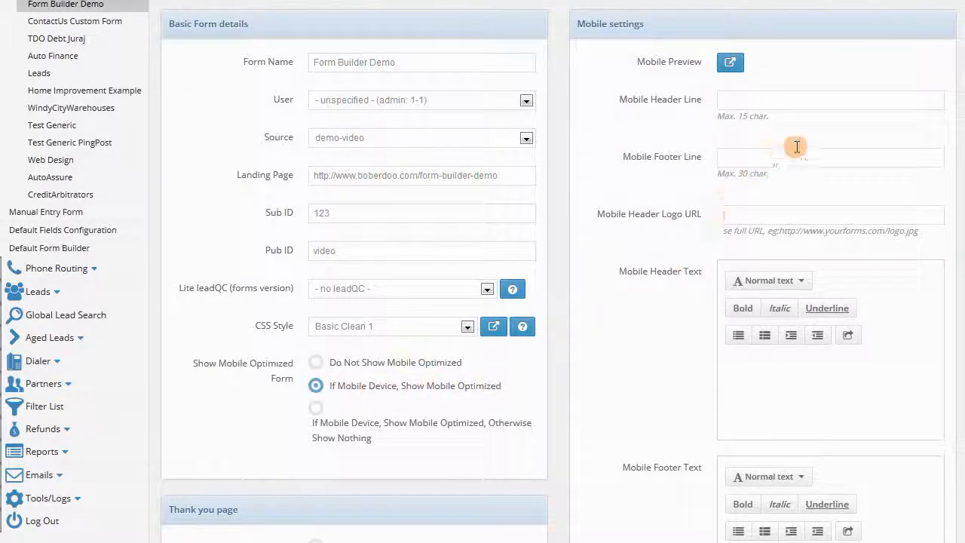
mouse_move(836, 124)
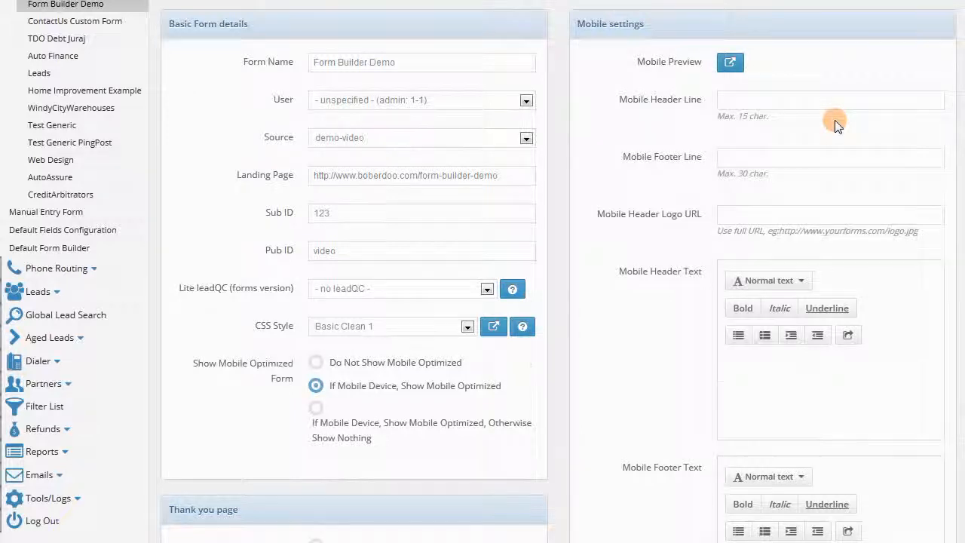
scroll("down", 3)
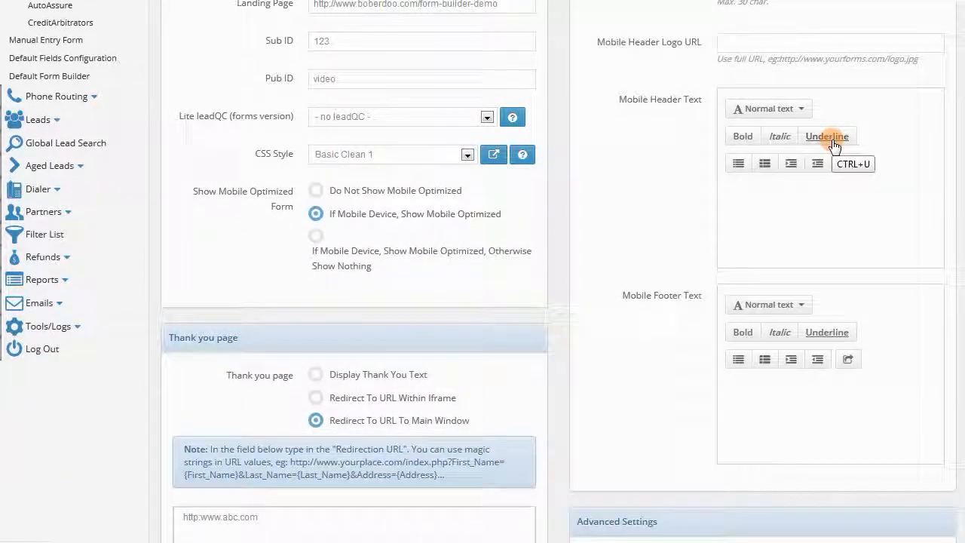
- Set the thank-you page to 'Display Thank You Text' after briefly choosing the iframe redirect
scroll("down", 3)
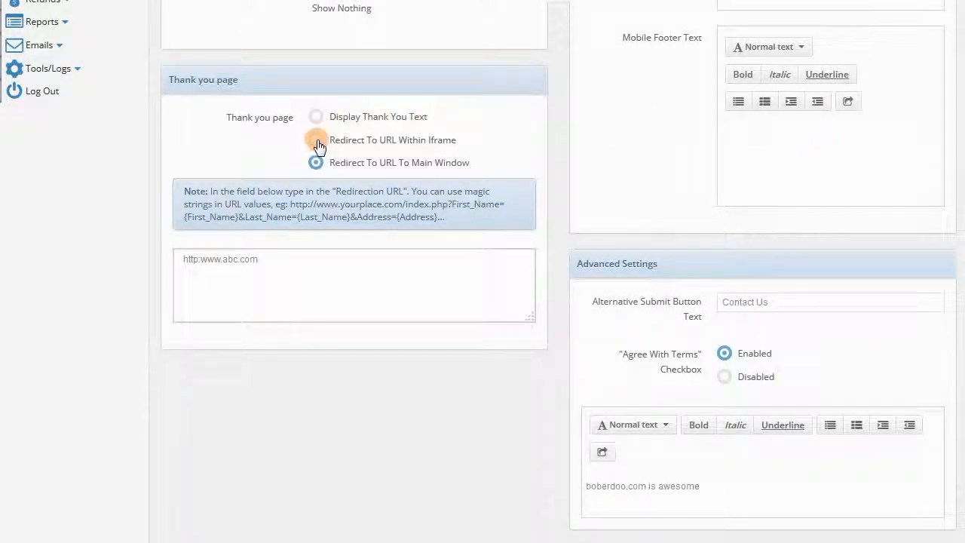
left_click(316, 116)
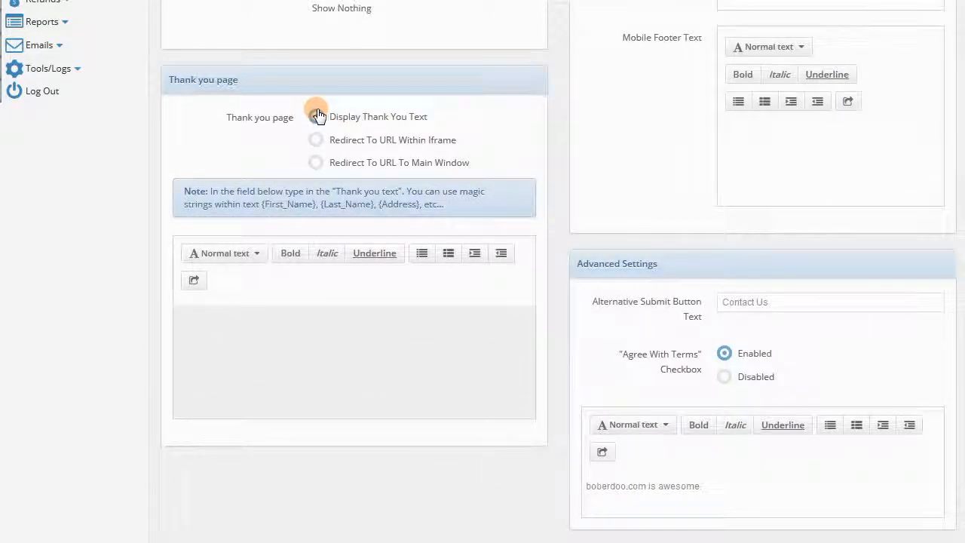
left_click(316, 116)
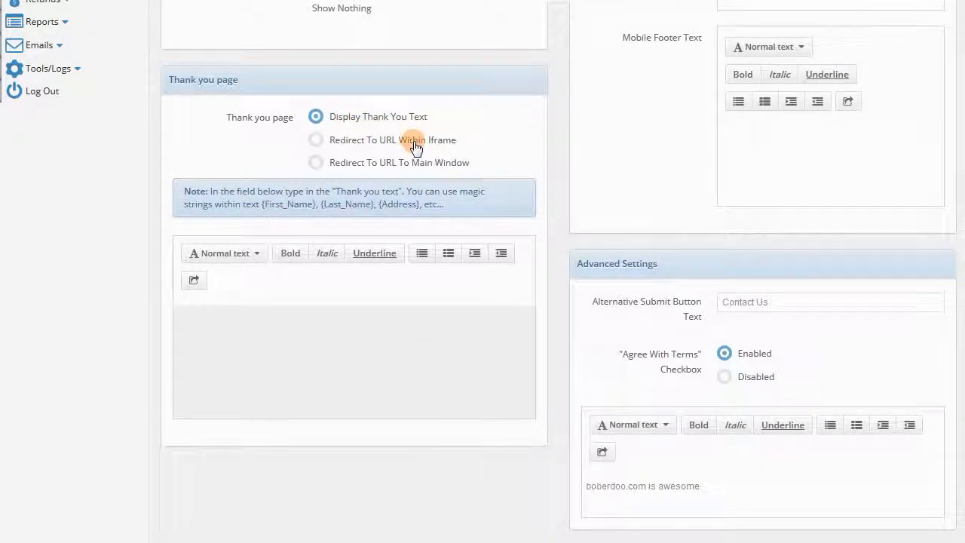
mouse_move(535, 194)
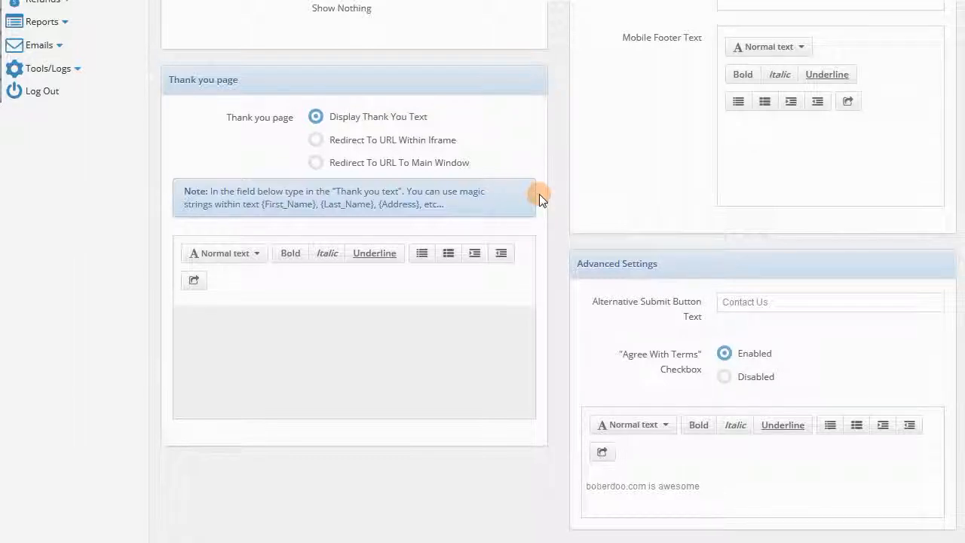
scroll("down", 3)
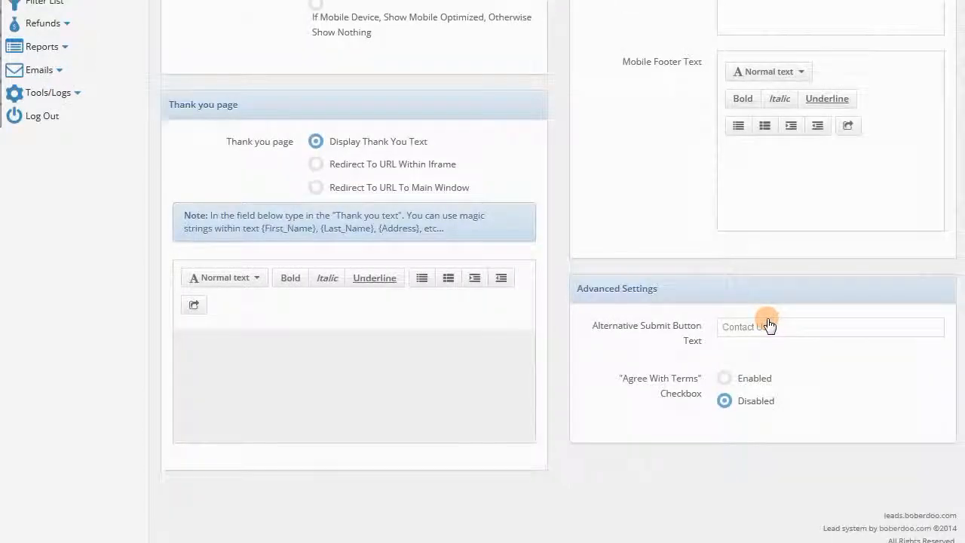
left_click(724, 378)
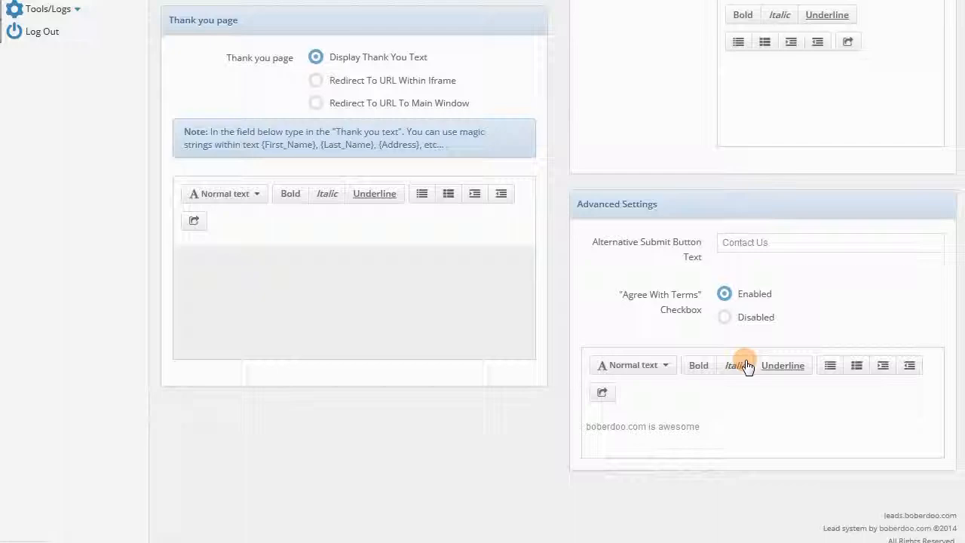
scroll("up", 3)
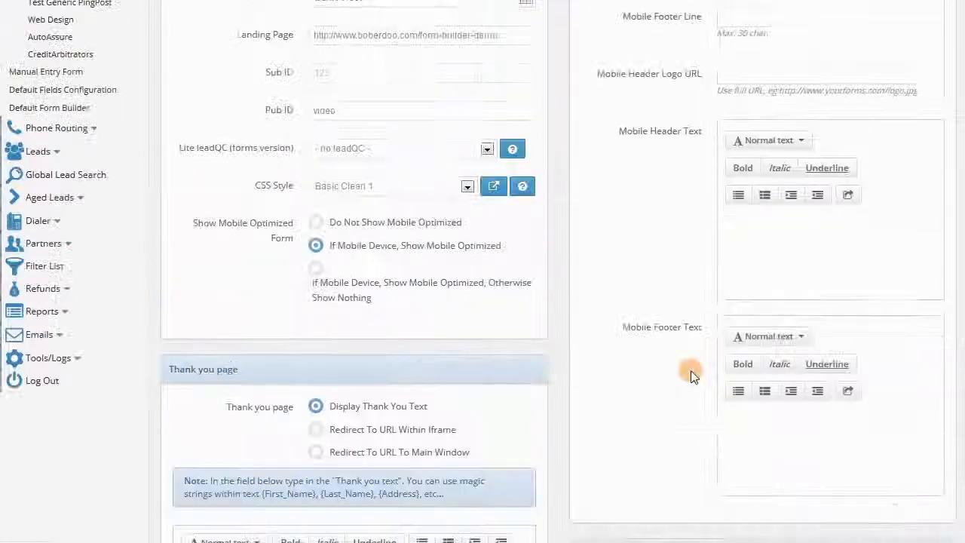
- Copy the Website Code embed snippet to the clipboard from the top of the page
scroll("up", 3)
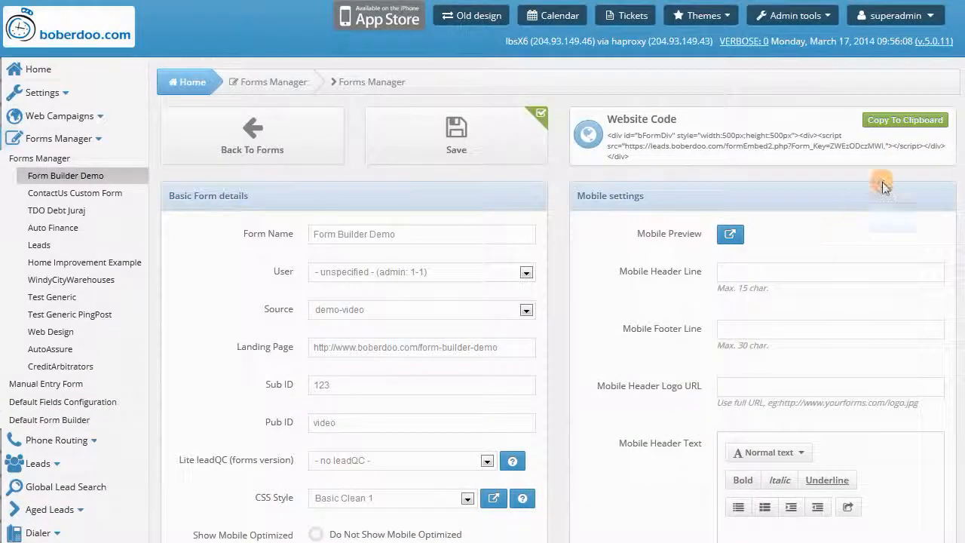
left_click(904, 119)
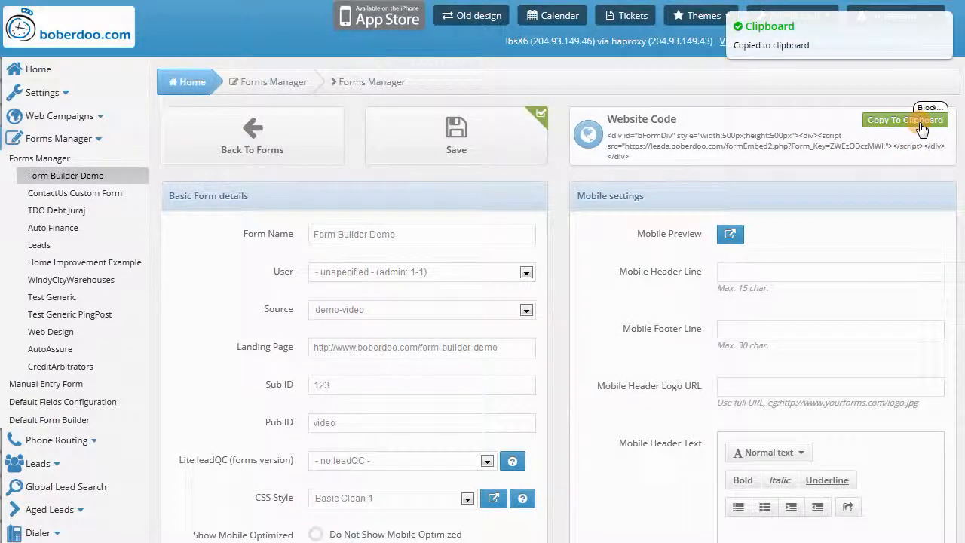